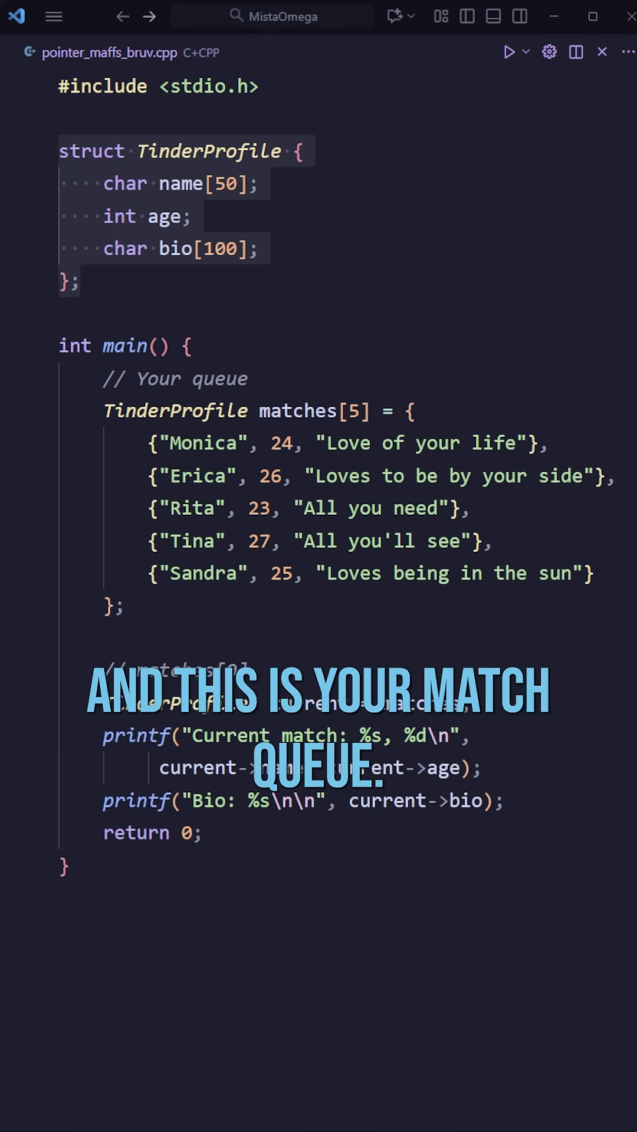
Run pointer_maffs_bruv.cpp so the output prints Current match: Monica, 24 and her bio
{"action": "scroll", "scroll_direction": "down", "scroll_amount": 3}
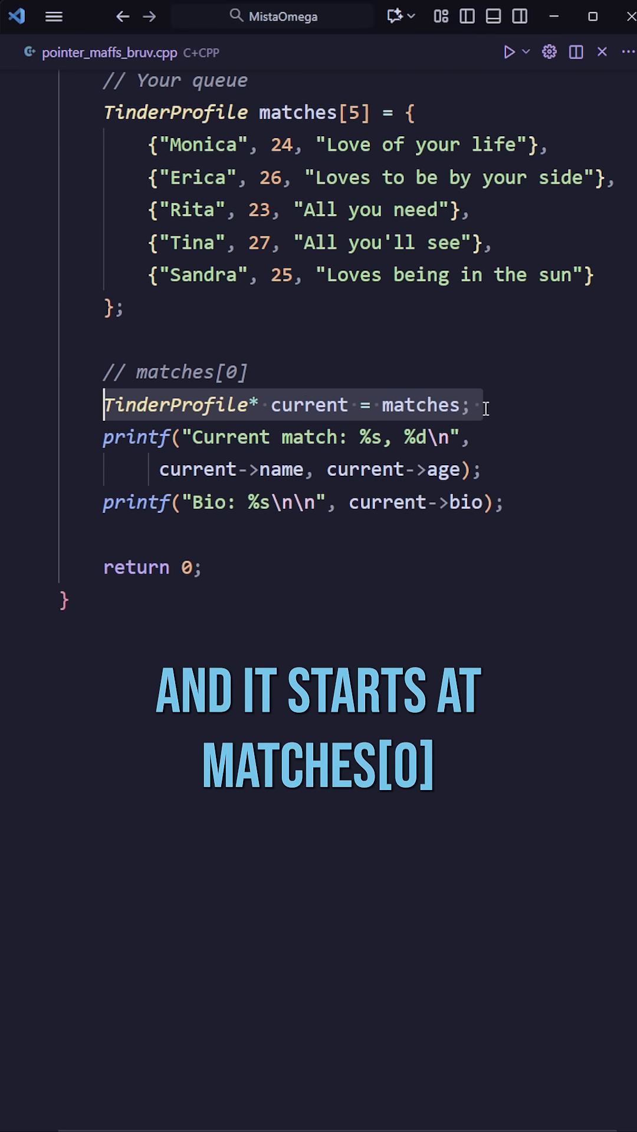
{"action": "left_click", "coordinate": [509, 52]}
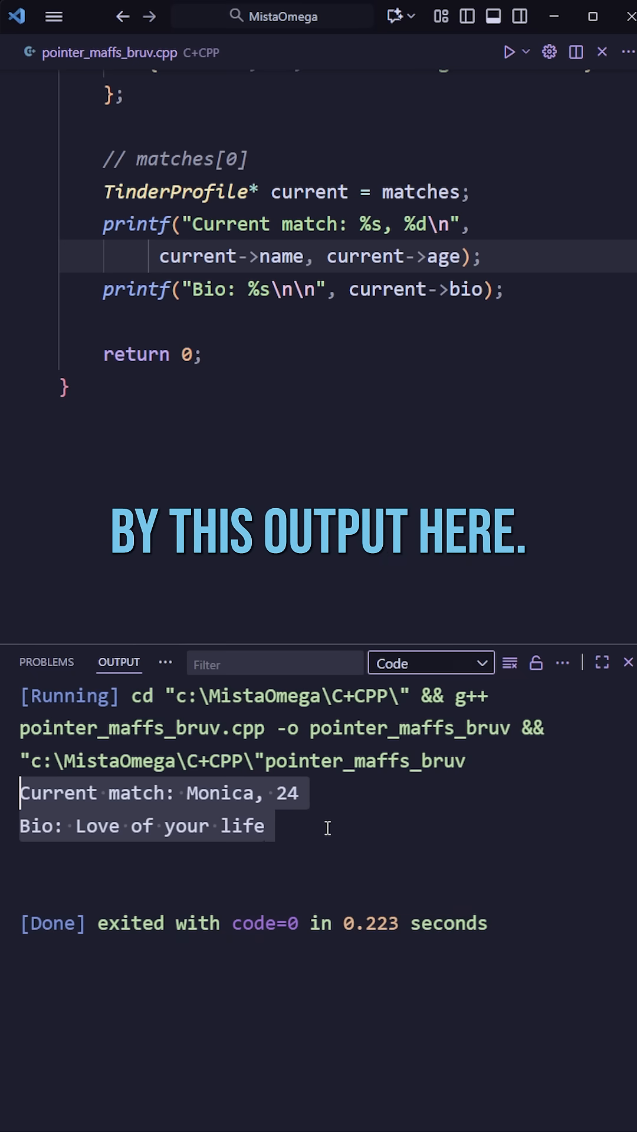